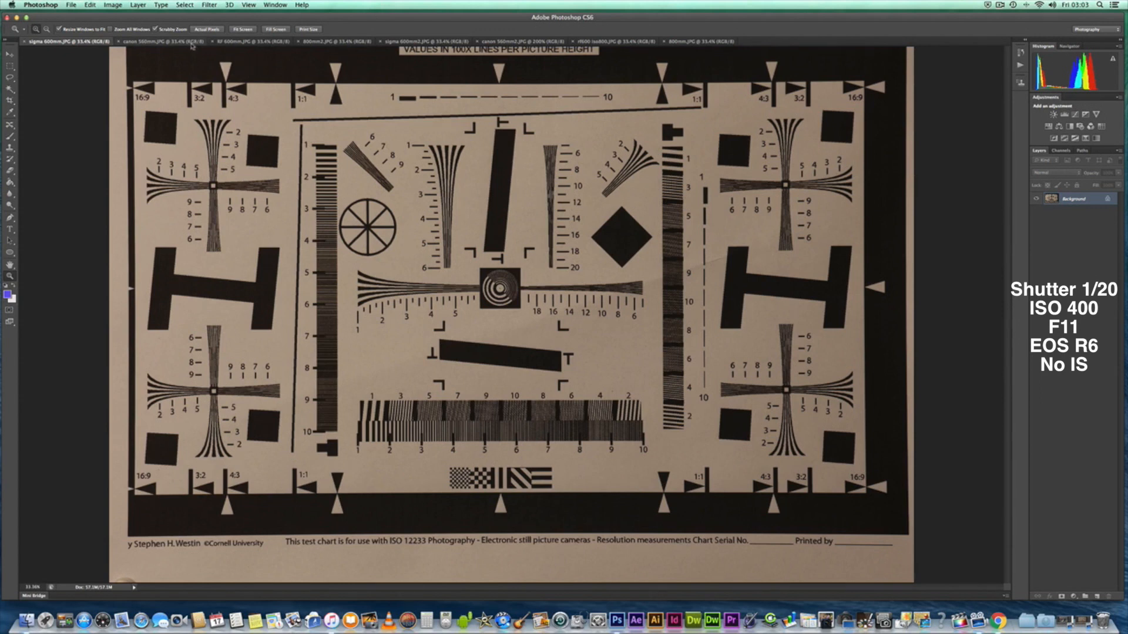
# Step: View the canon 560mm and then the 800mm full test charts at fit size
pyautogui.click(152, 41)
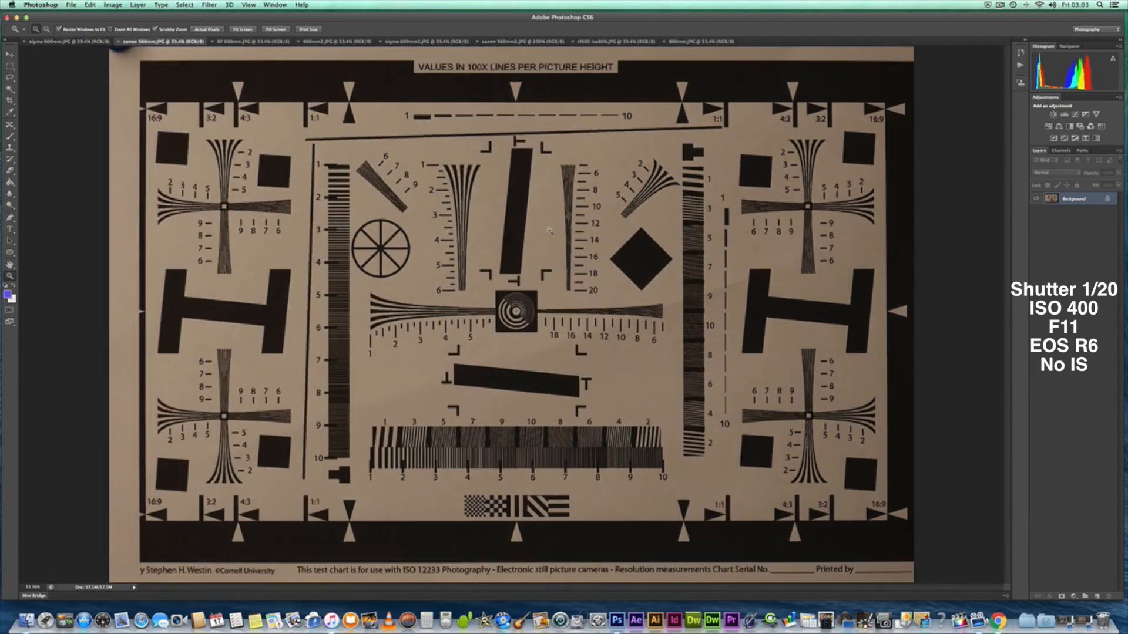
pyautogui.moveTo(540, 229)
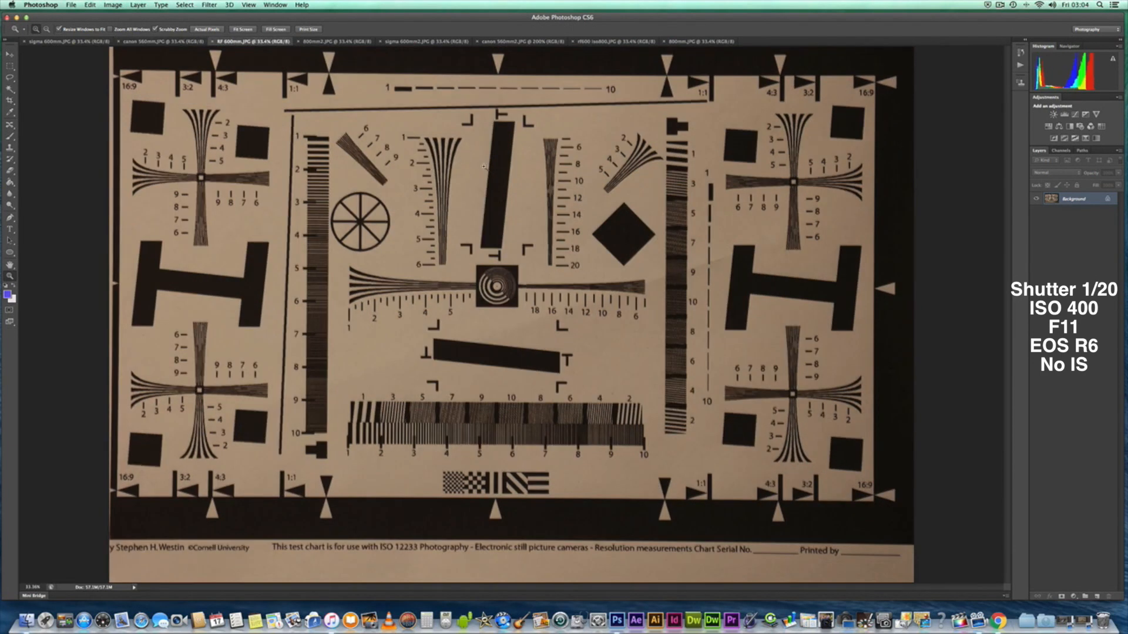
pyautogui.moveTo(643, 250)
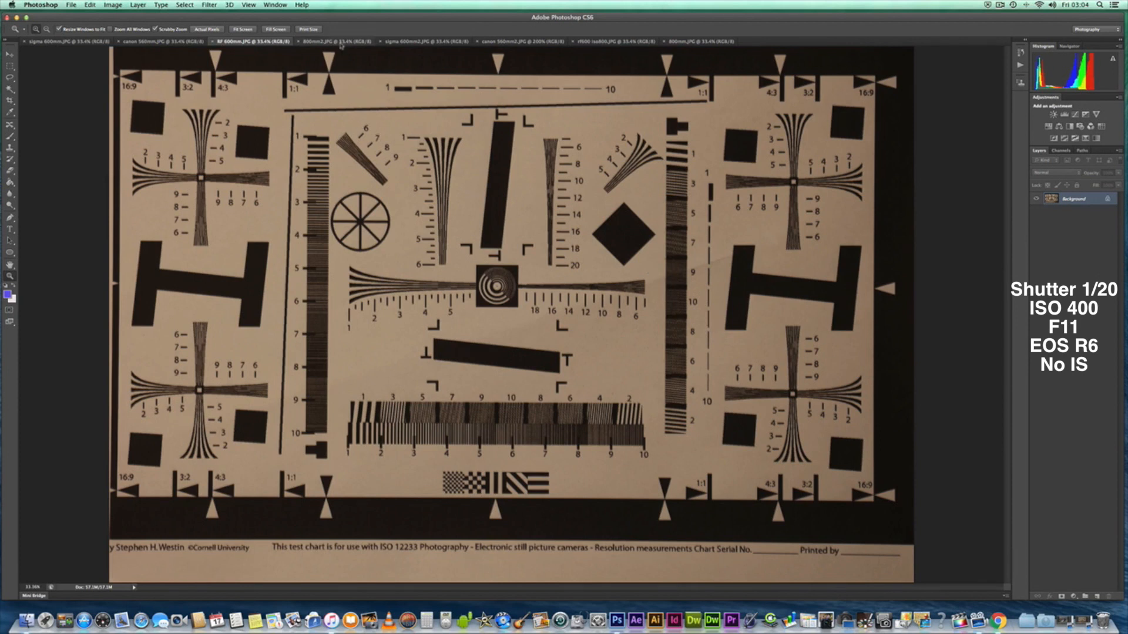
pyautogui.click(329, 42)
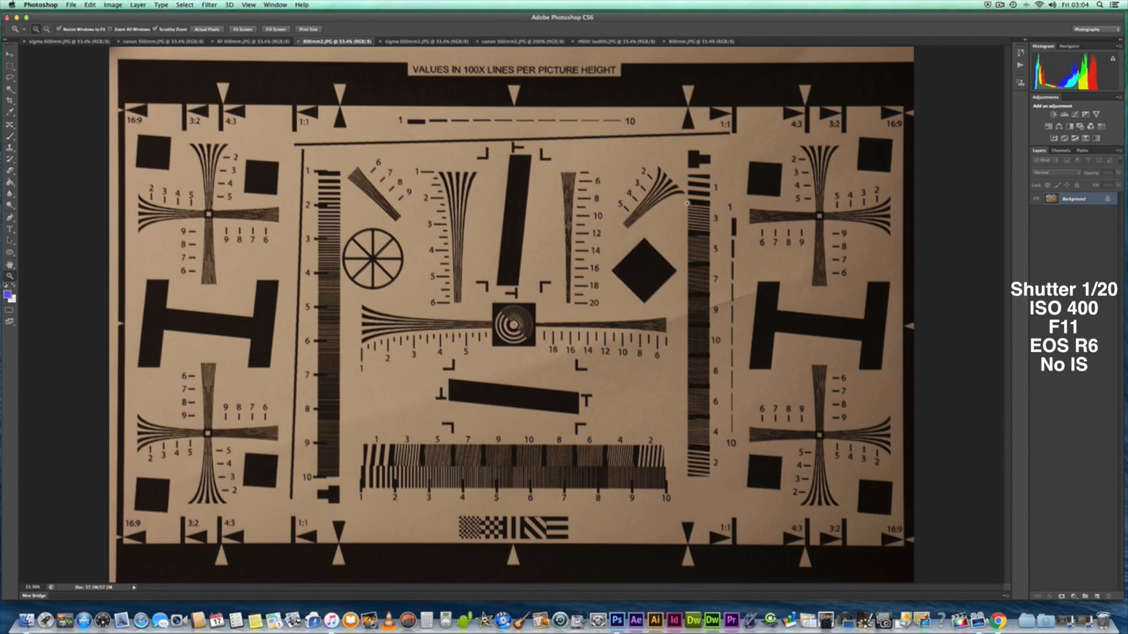
pyautogui.moveTo(668, 243)
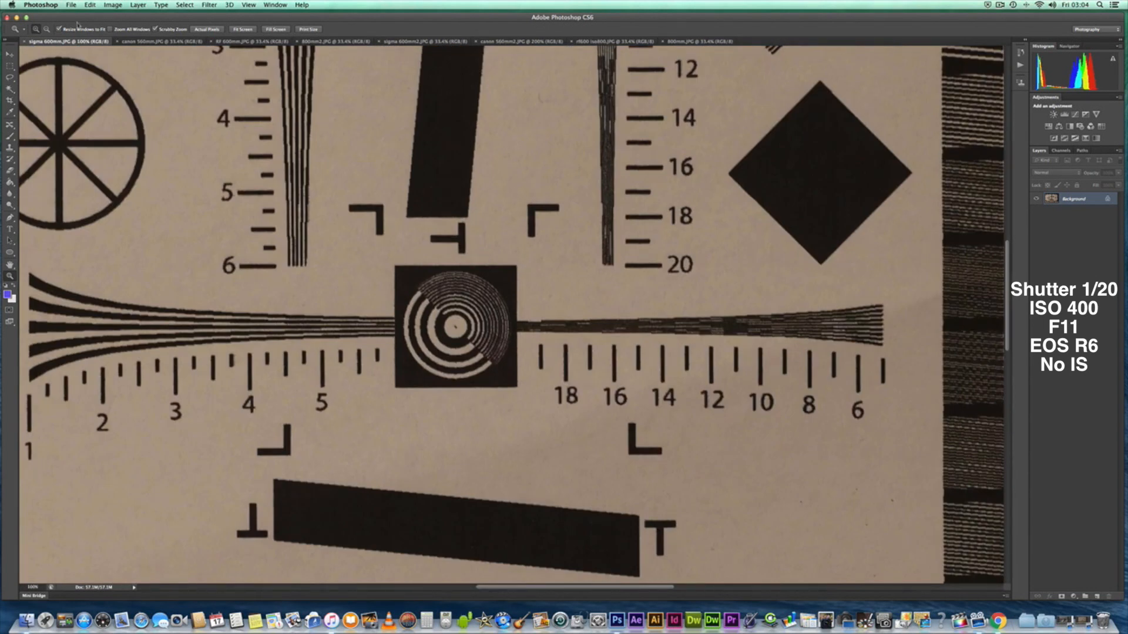
pyautogui.moveTo(143, 41)
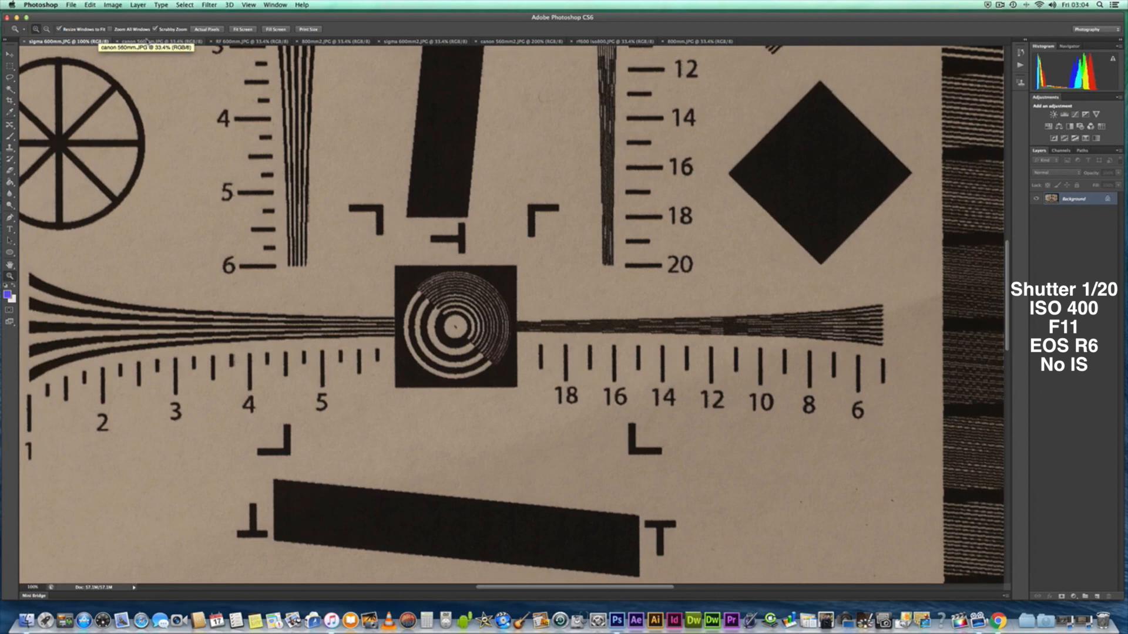
pyautogui.moveTo(143, 41)
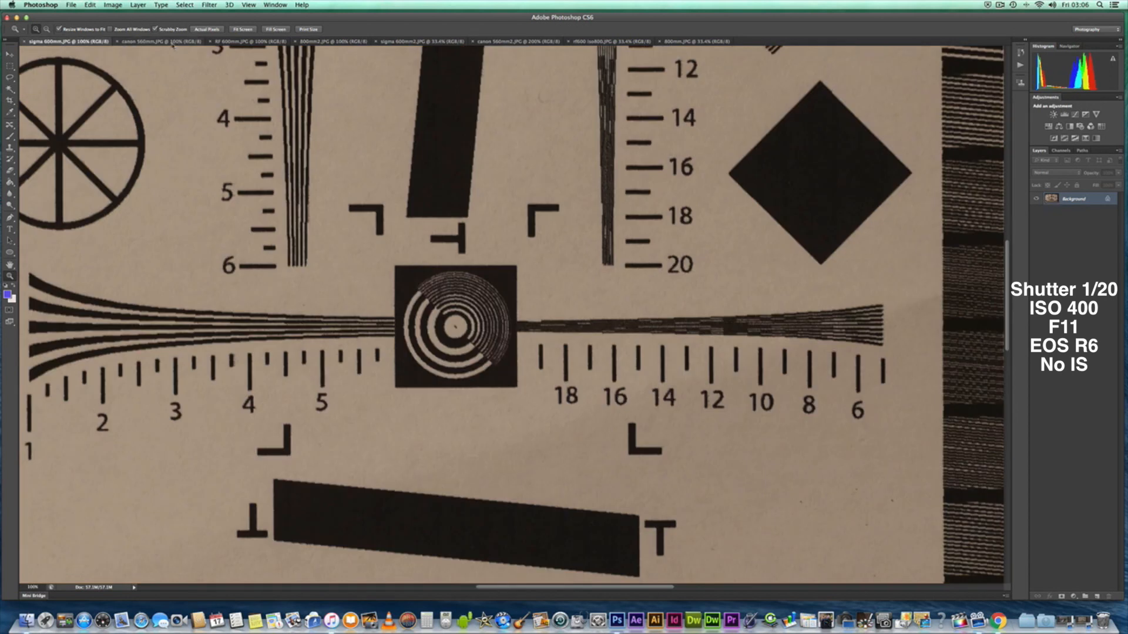
pyautogui.moveTo(155, 41)
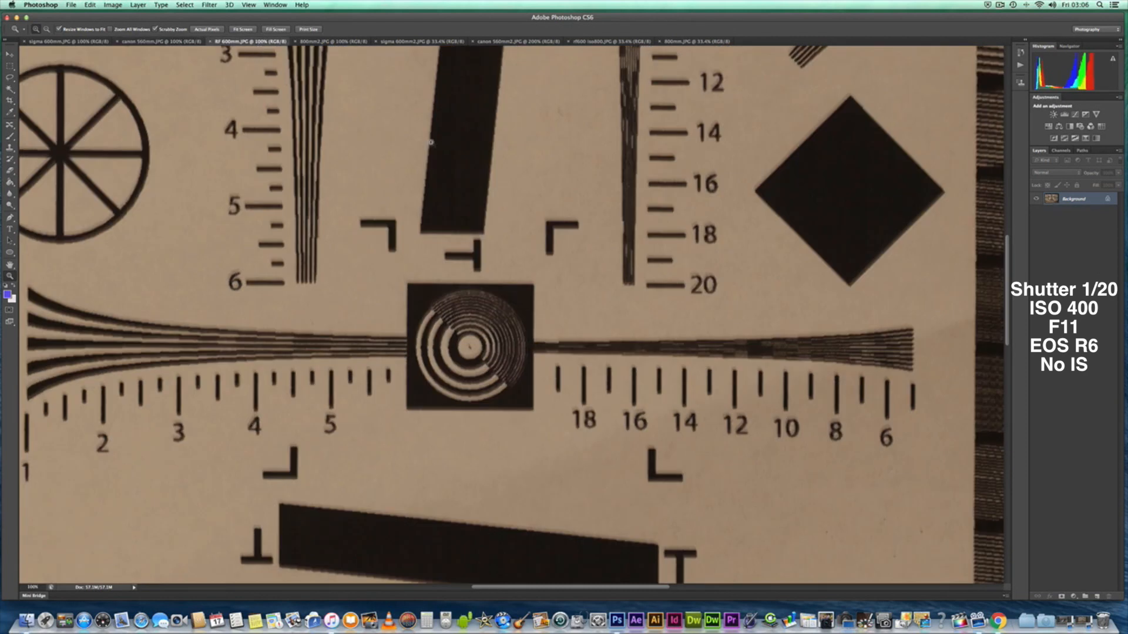
pyautogui.moveTo(403, 130)
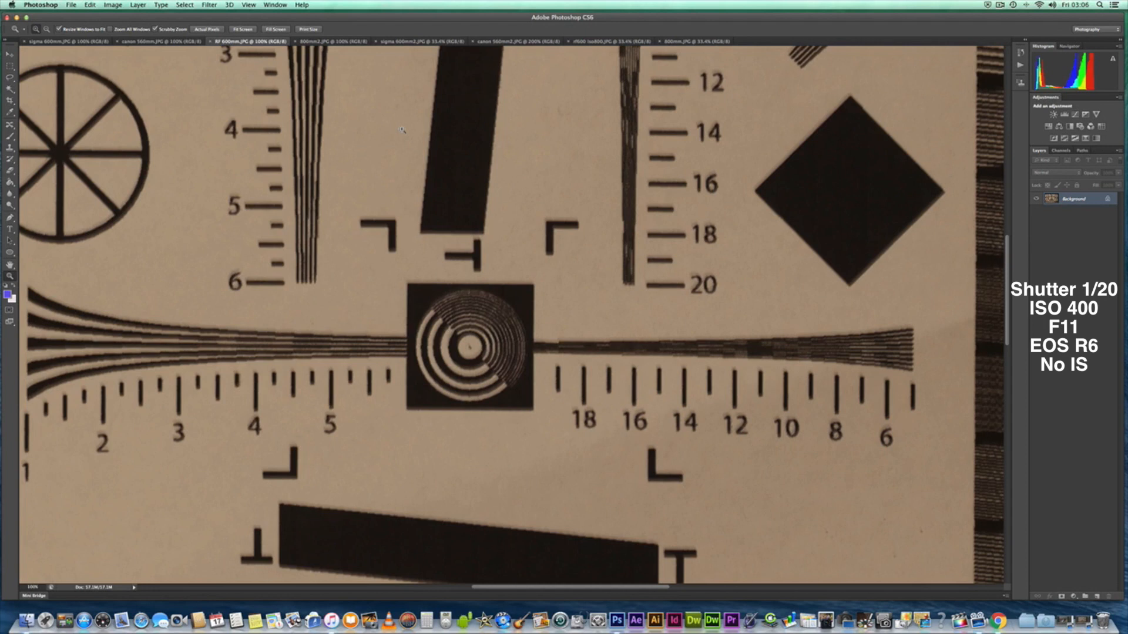
# Step: Return to the sigma 600mm photo's 100% ring target for comparison
pyautogui.click(332, 41)
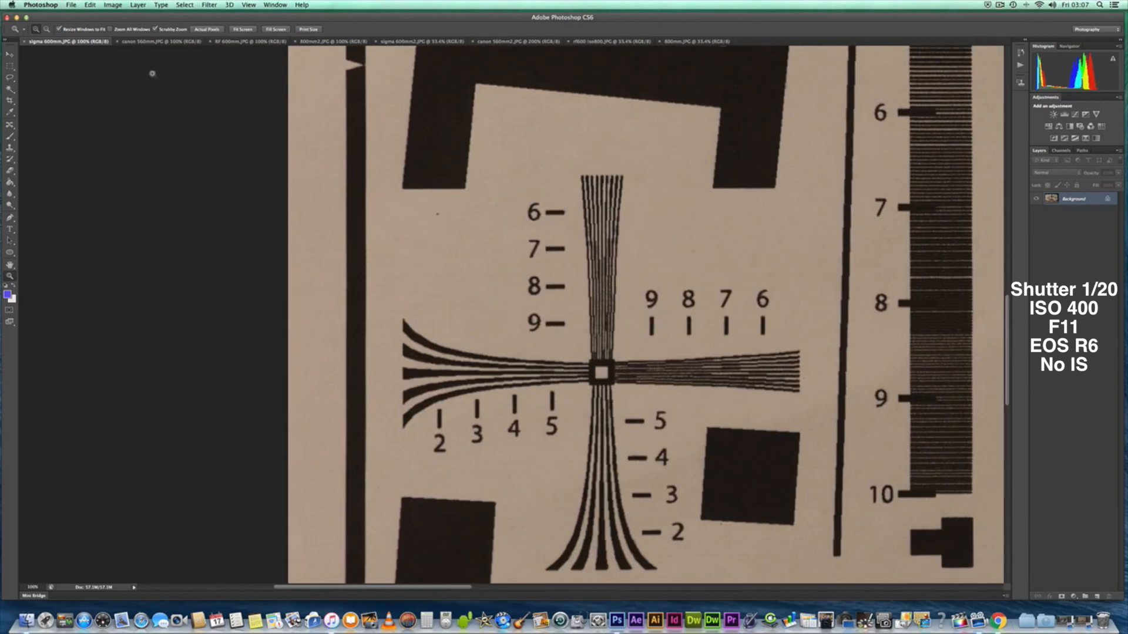
# Step: Compare the left cross chart at 100% on the RF 600mm, sigma 600mm and canon 560mm photos
pyautogui.click(158, 42)
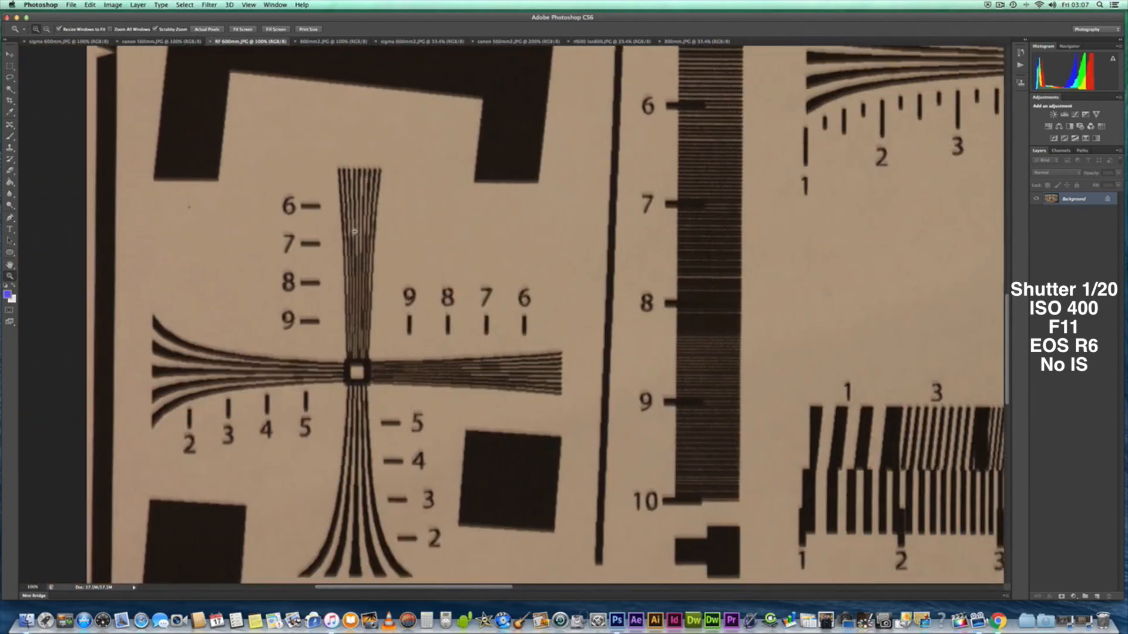
pyautogui.click(331, 41)
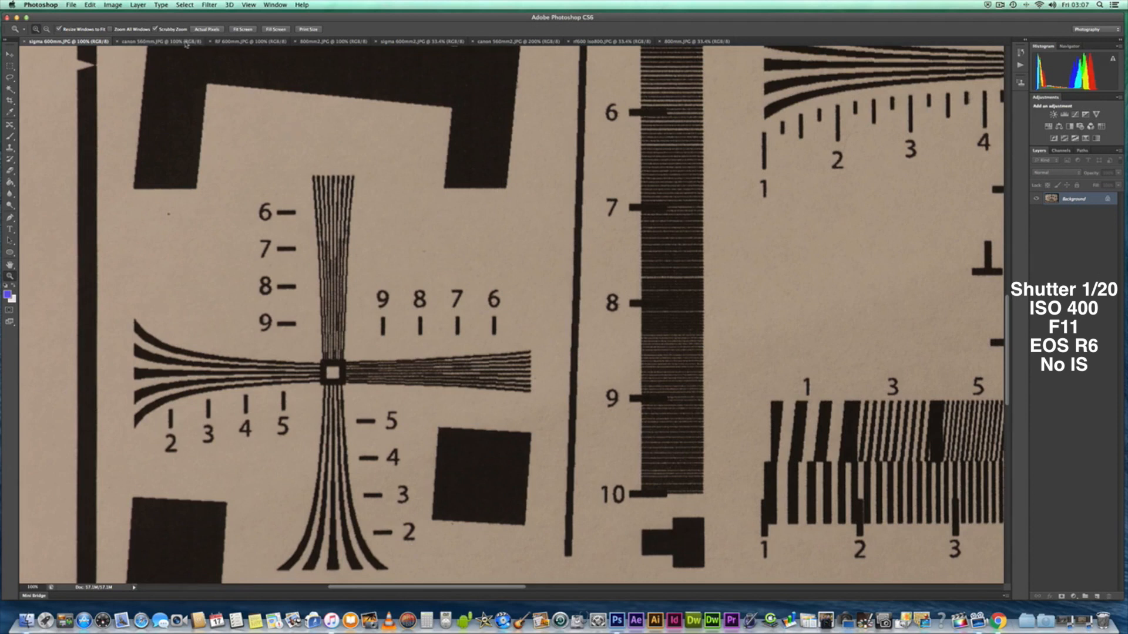
pyautogui.click(155, 41)
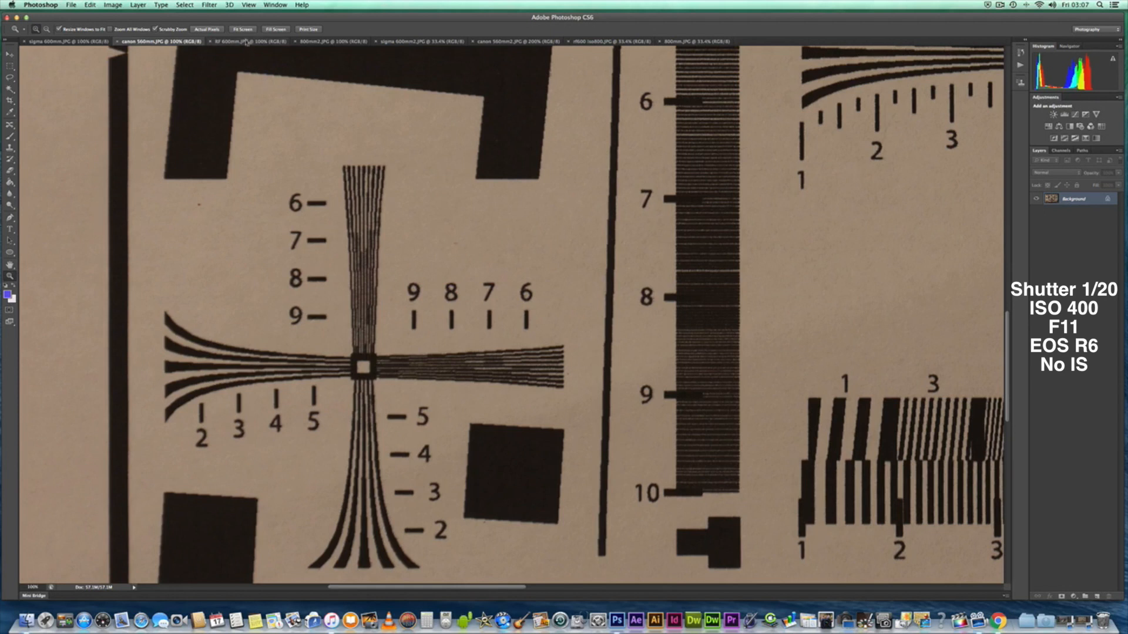
pyautogui.moveTo(245, 41)
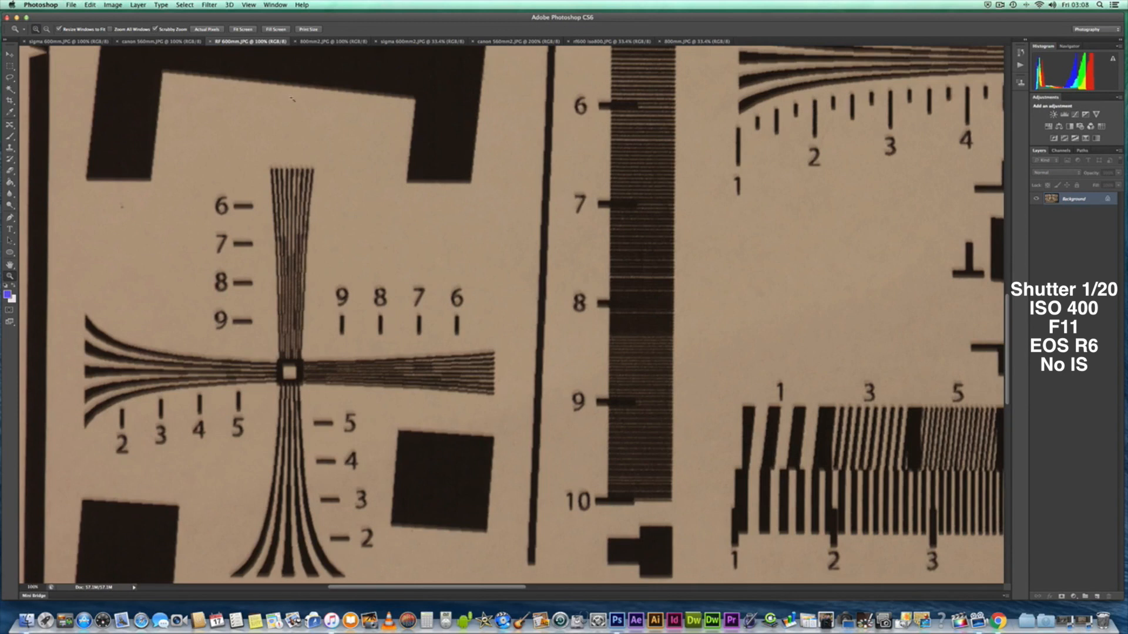
pyautogui.moveTo(315, 41)
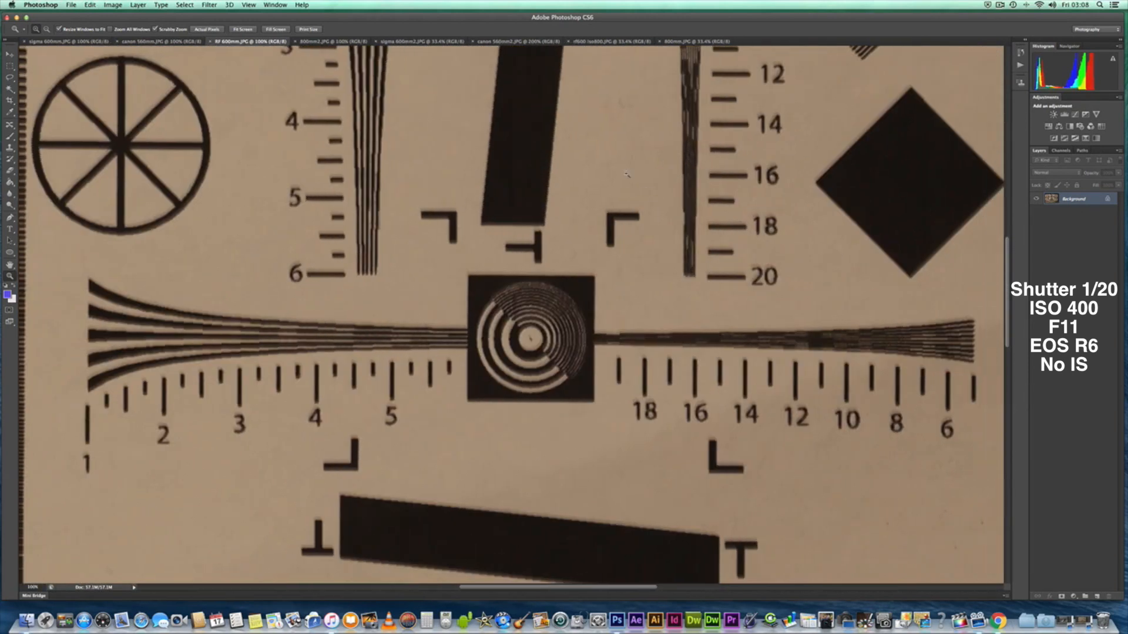
# Step: Compare the square ring target across sigma 600mm, canon 560mm, RF 600mm and 800mm photos
pyautogui.click(331, 41)
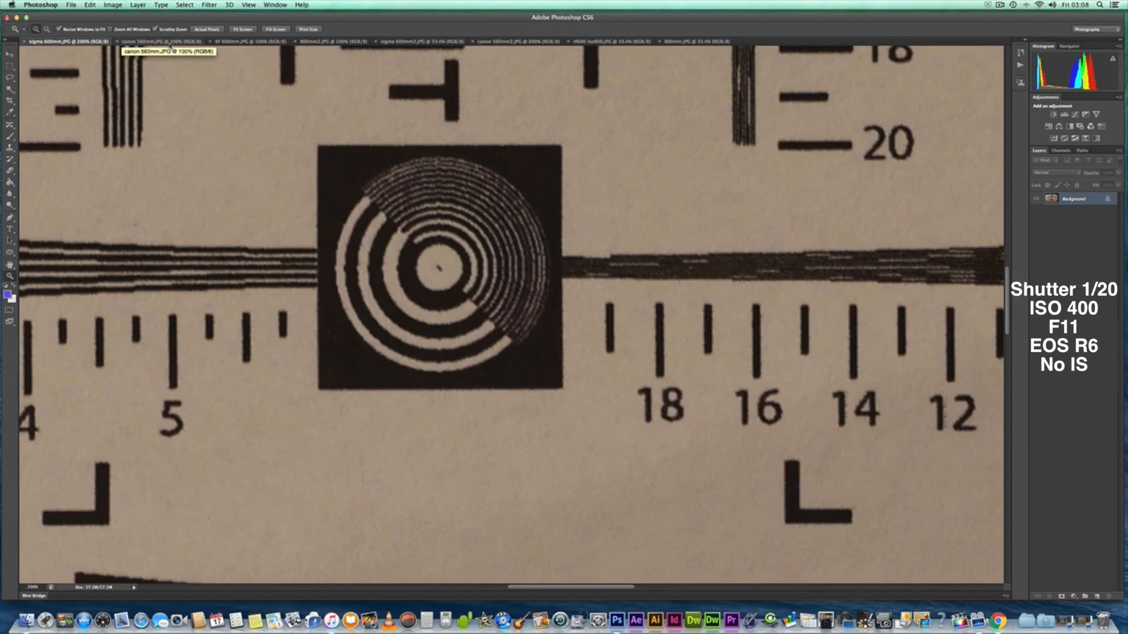
pyautogui.click(156, 41)
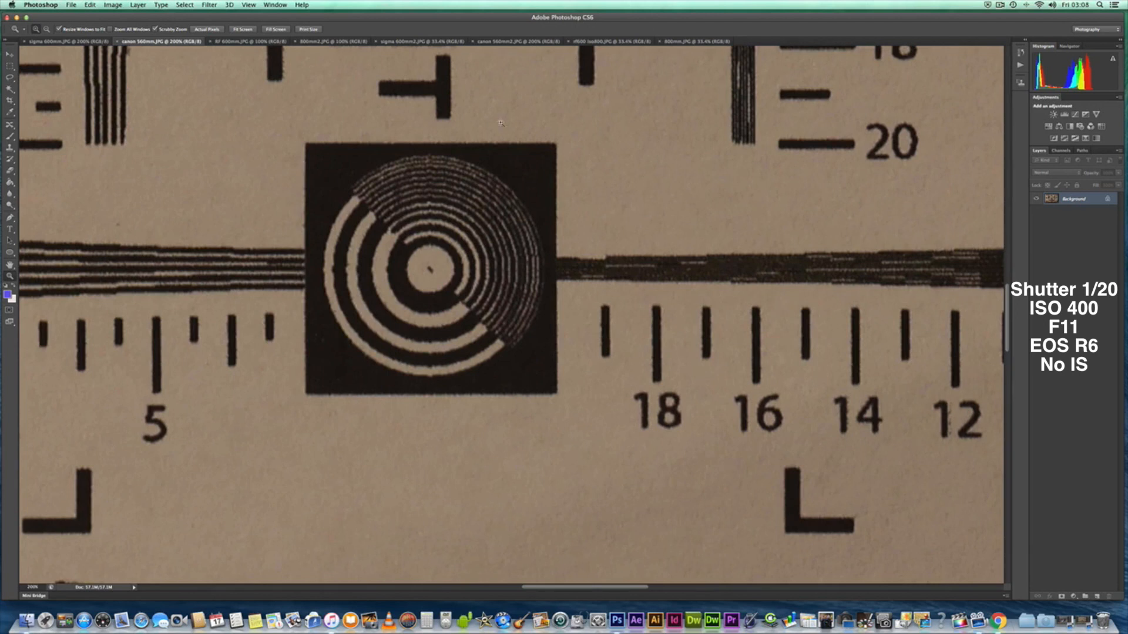
pyautogui.click(242, 41)
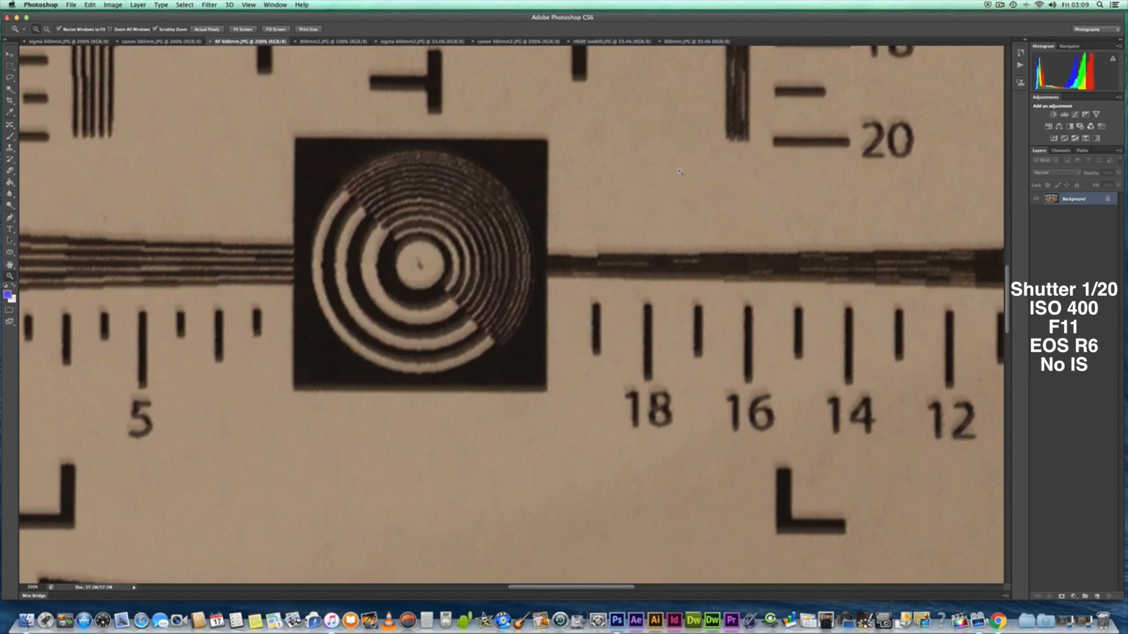
pyautogui.moveTo(613, 149)
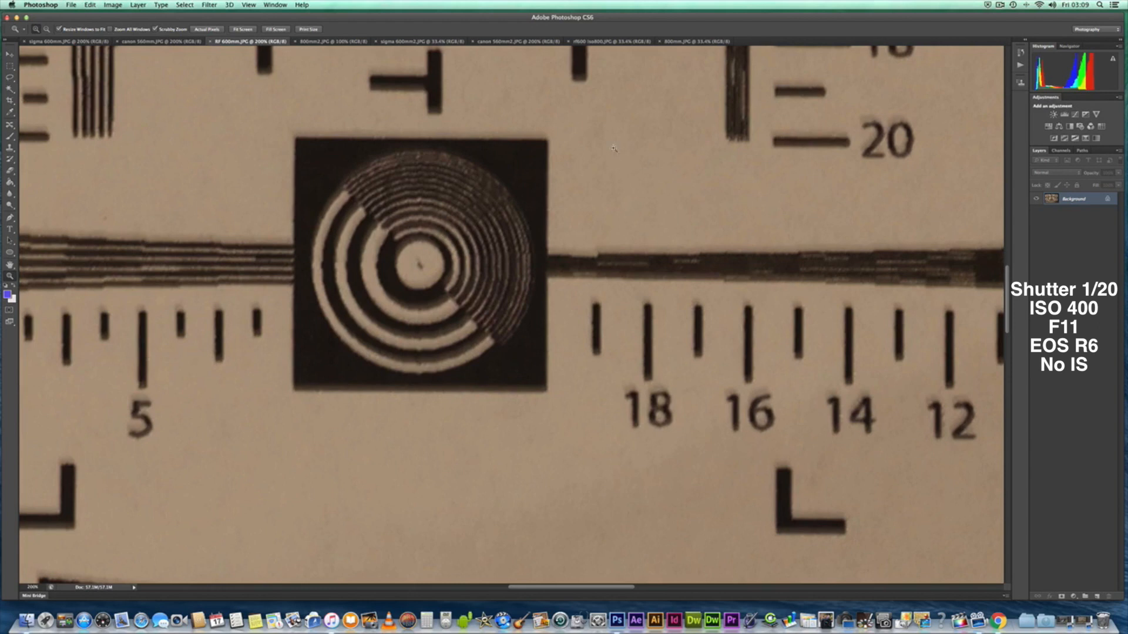
pyautogui.click(332, 41)
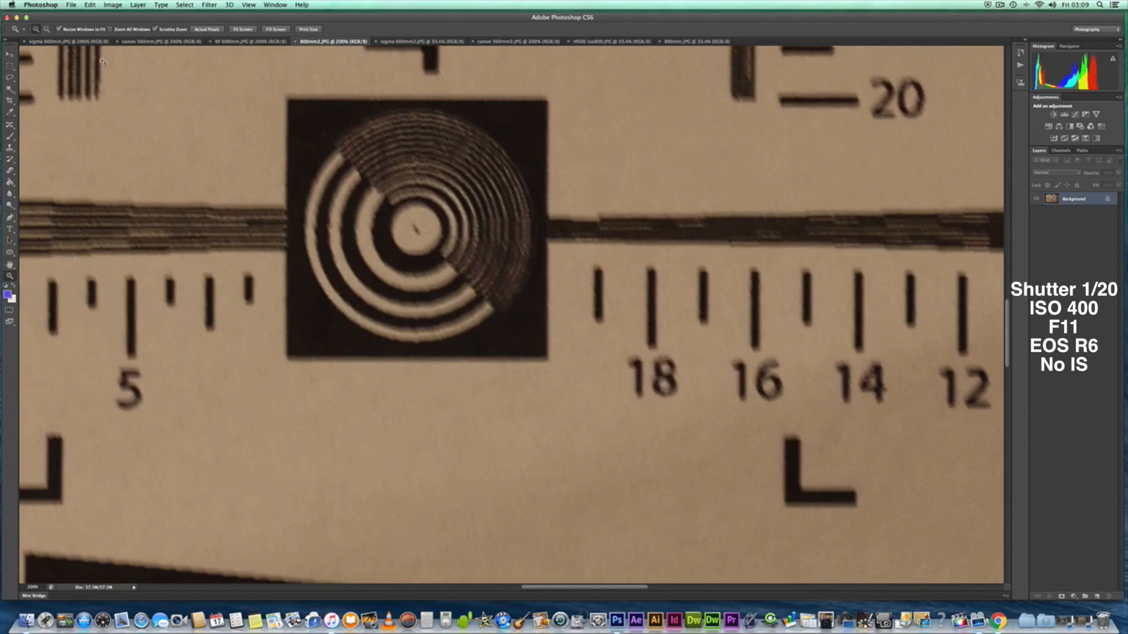
# Step: Step through the four target-chart photos again, ending on the sigma 600mm2 ring chart
pyautogui.click(54, 41)
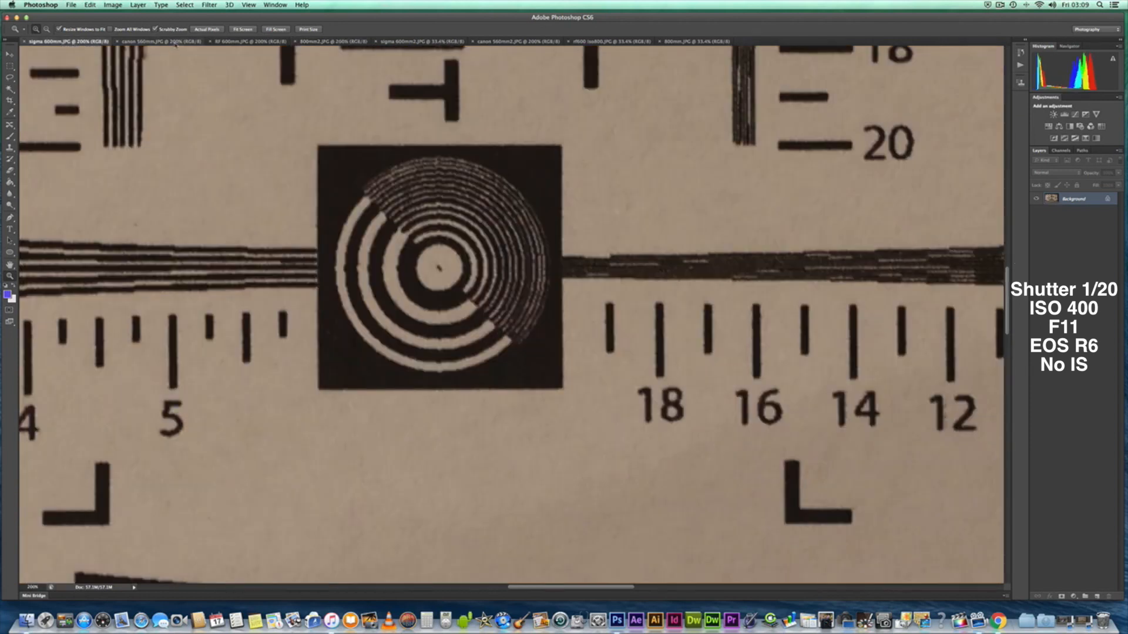
pyautogui.moveTo(155, 41)
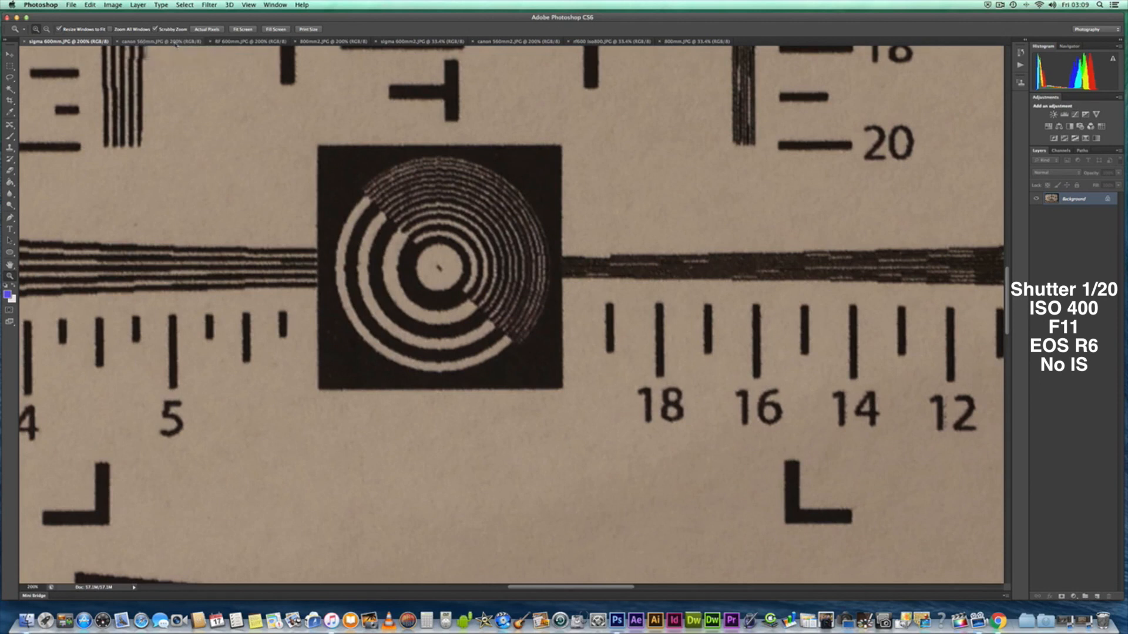
pyautogui.click(157, 41)
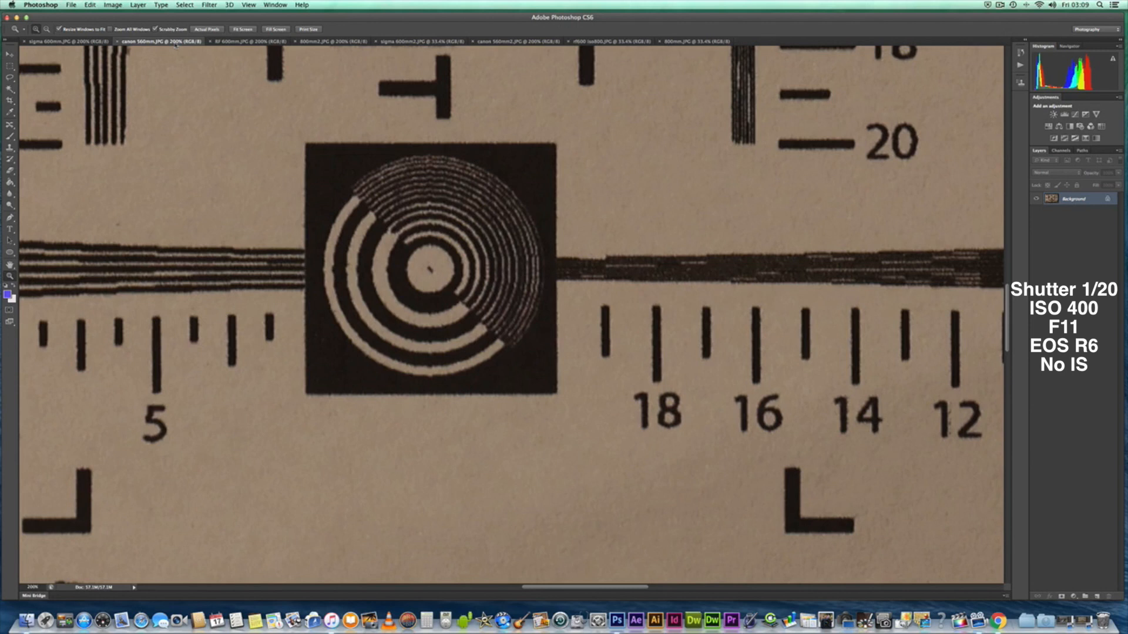
pyautogui.moveTo(242, 42)
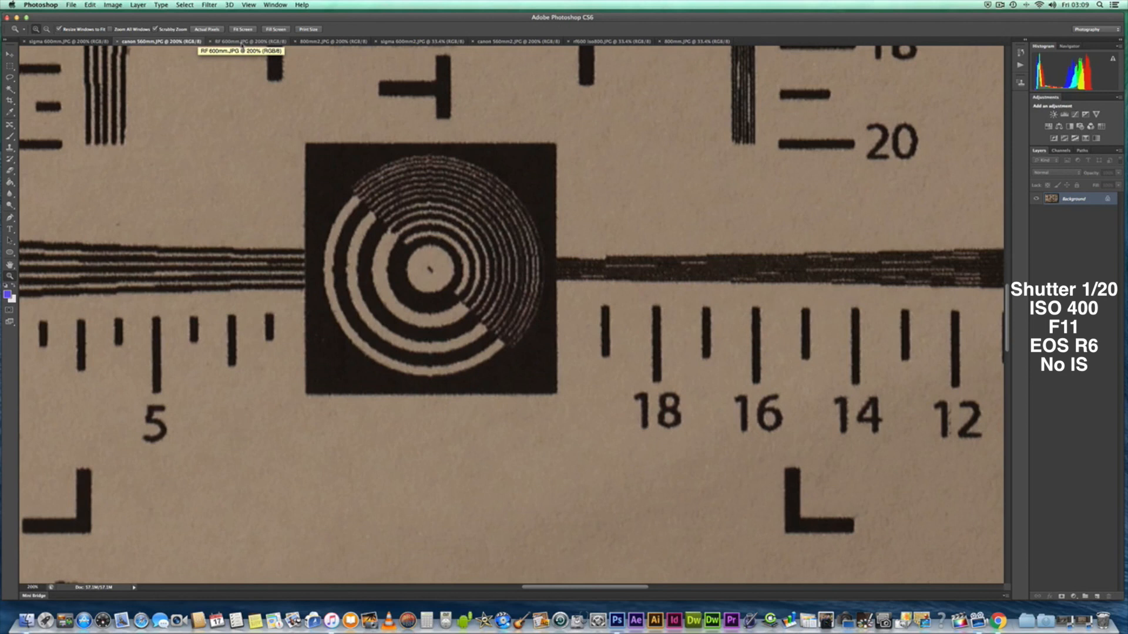
pyautogui.click(241, 41)
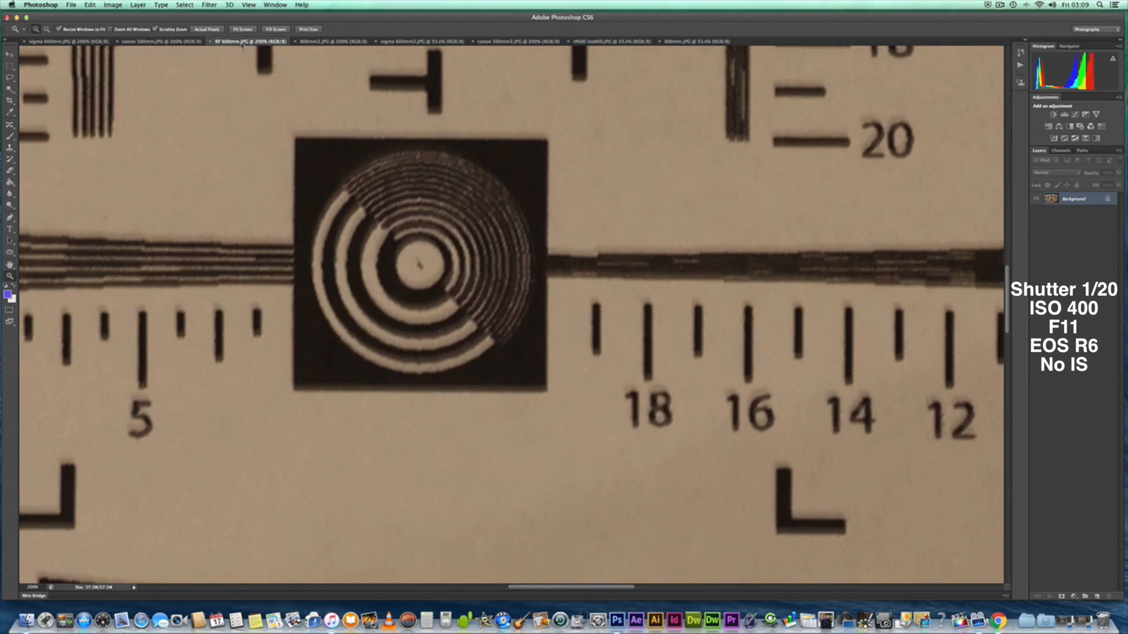
pyautogui.moveTo(316, 42)
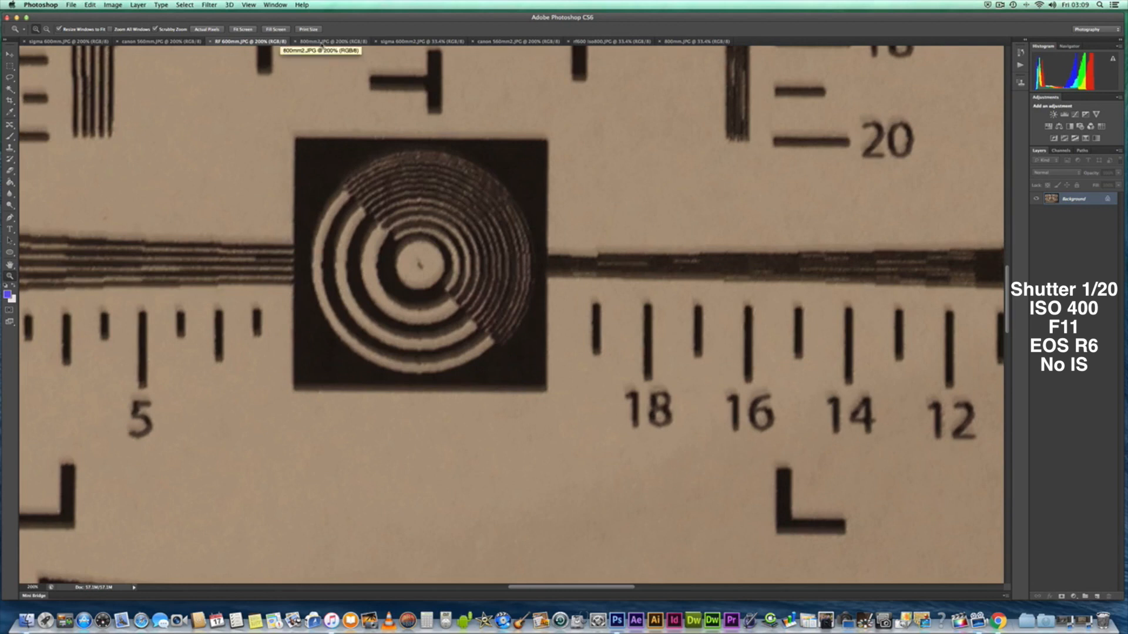
pyautogui.click(333, 41)
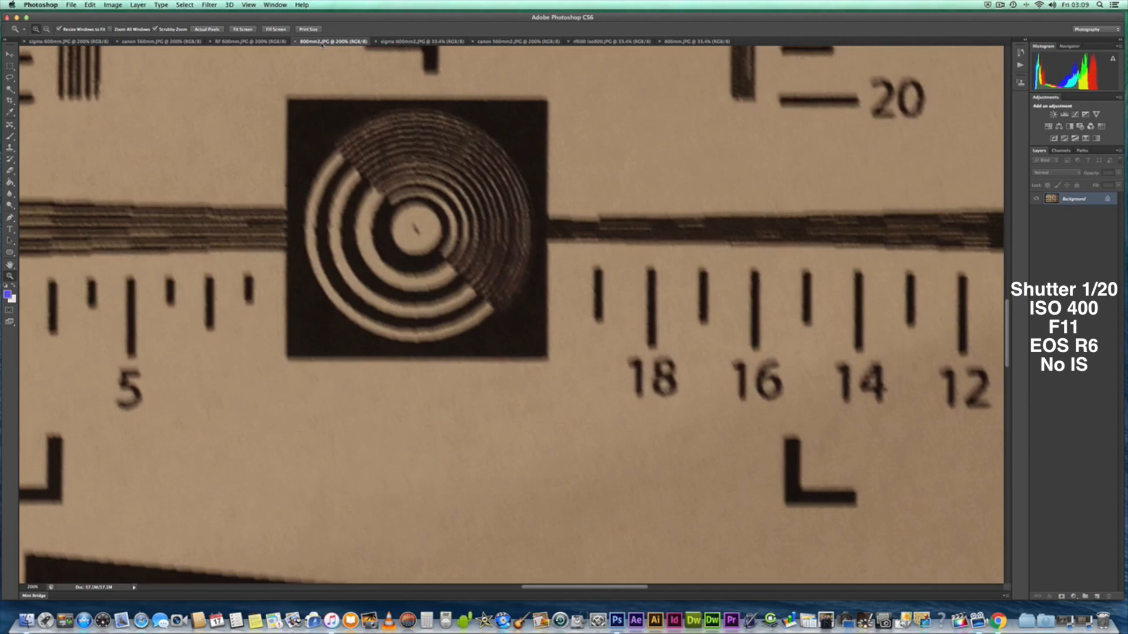
pyautogui.click(417, 41)
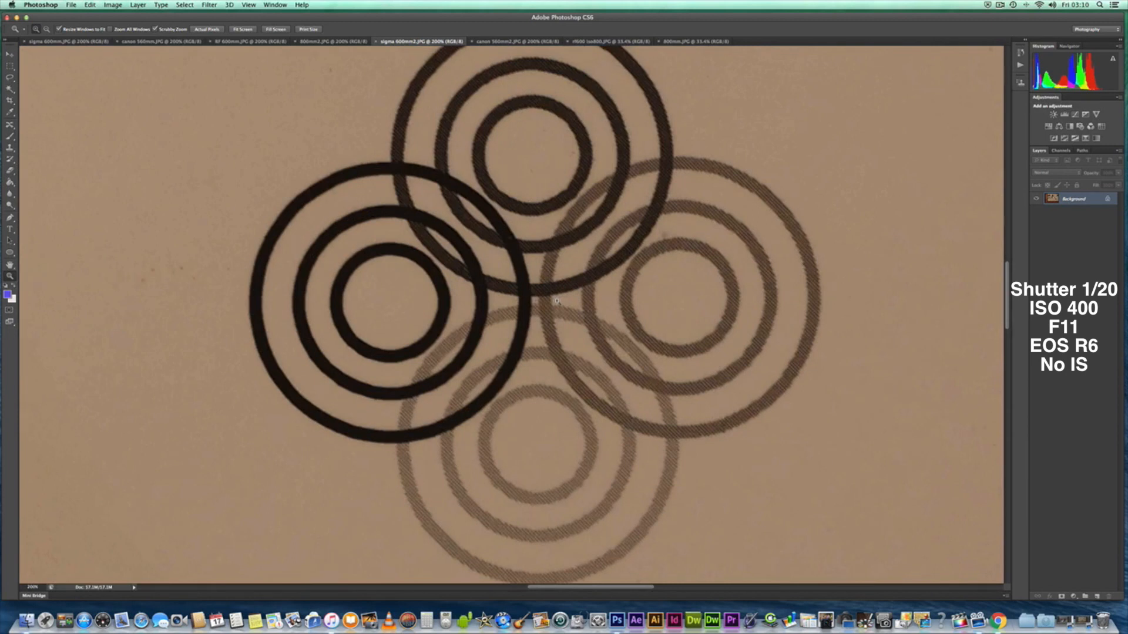
# Step: View the canon 560mm2 and then the r600 iso800 ring-chart photos
pyautogui.click(516, 41)
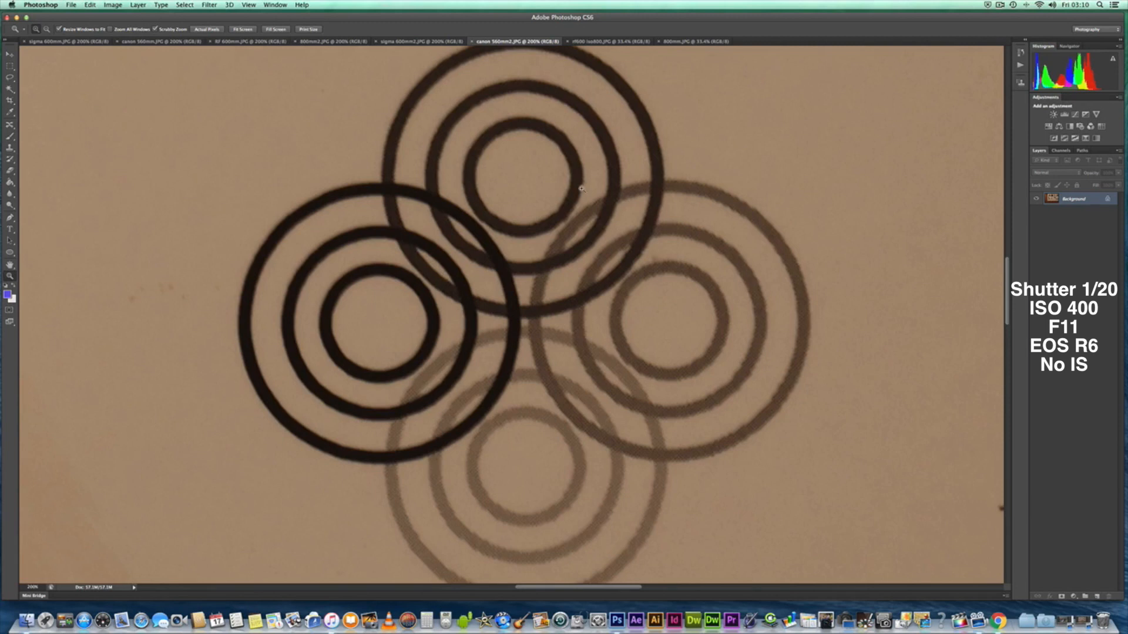
pyautogui.moveTo(599, 350)
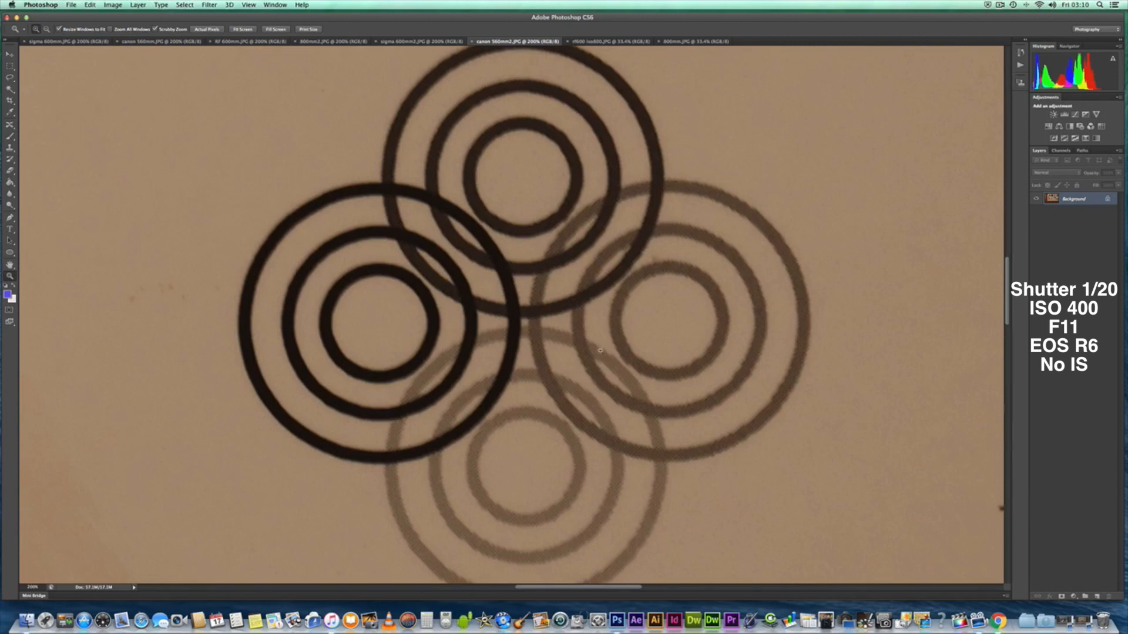
pyautogui.click(610, 41)
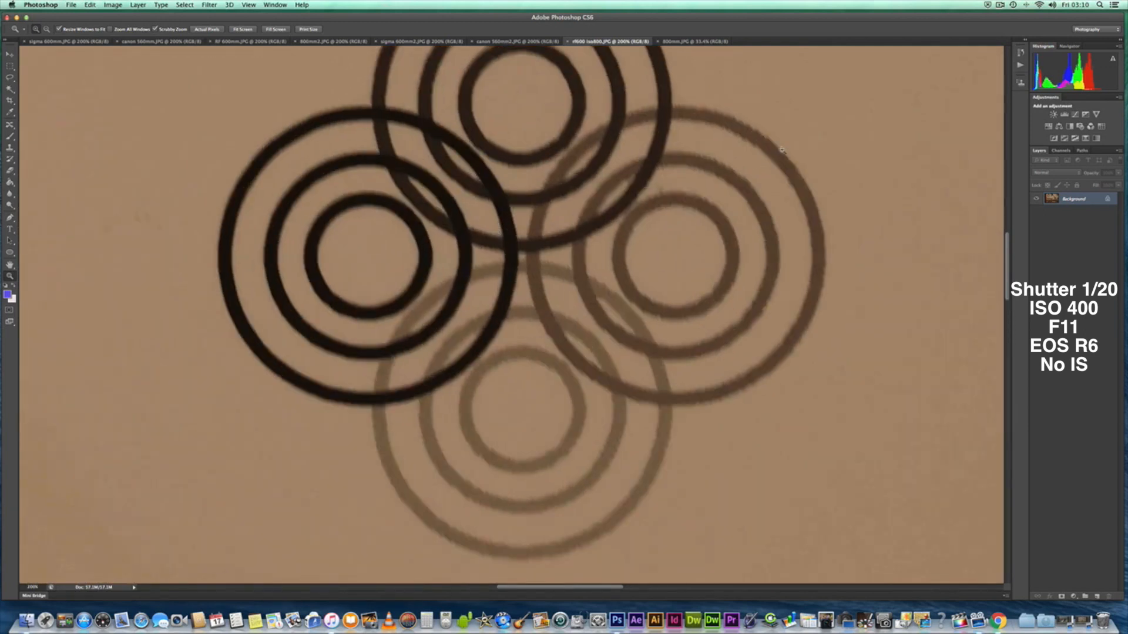
# Step: Revisit the sigma 600mm2 ring chart, then show the 800mm ring-chart photo
pyautogui.click(691, 41)
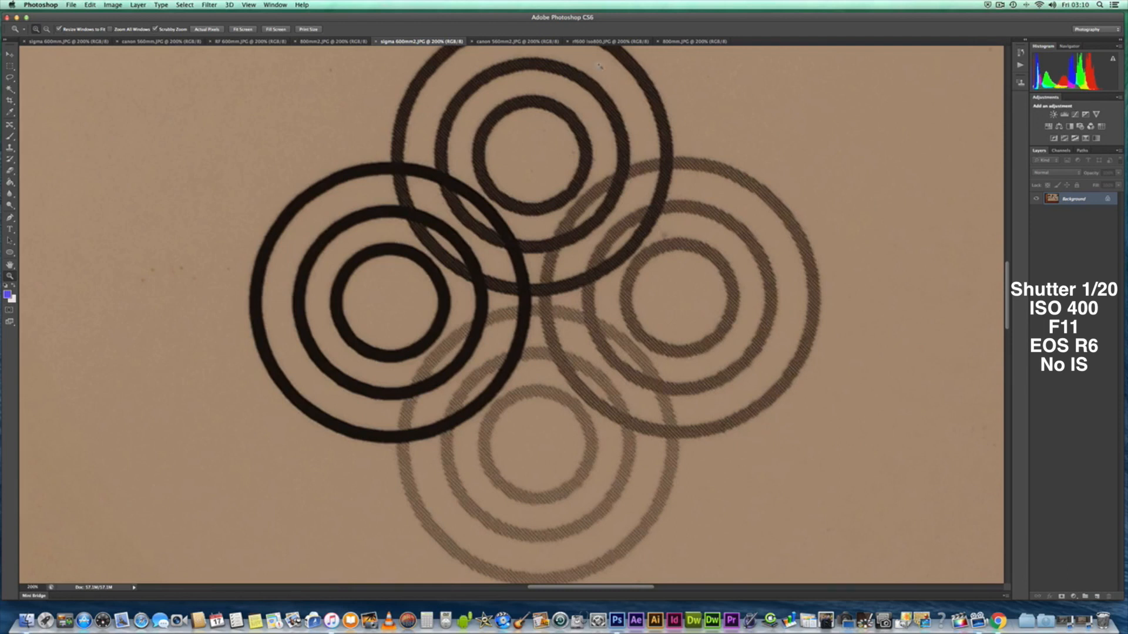
pyautogui.moveTo(512, 41)
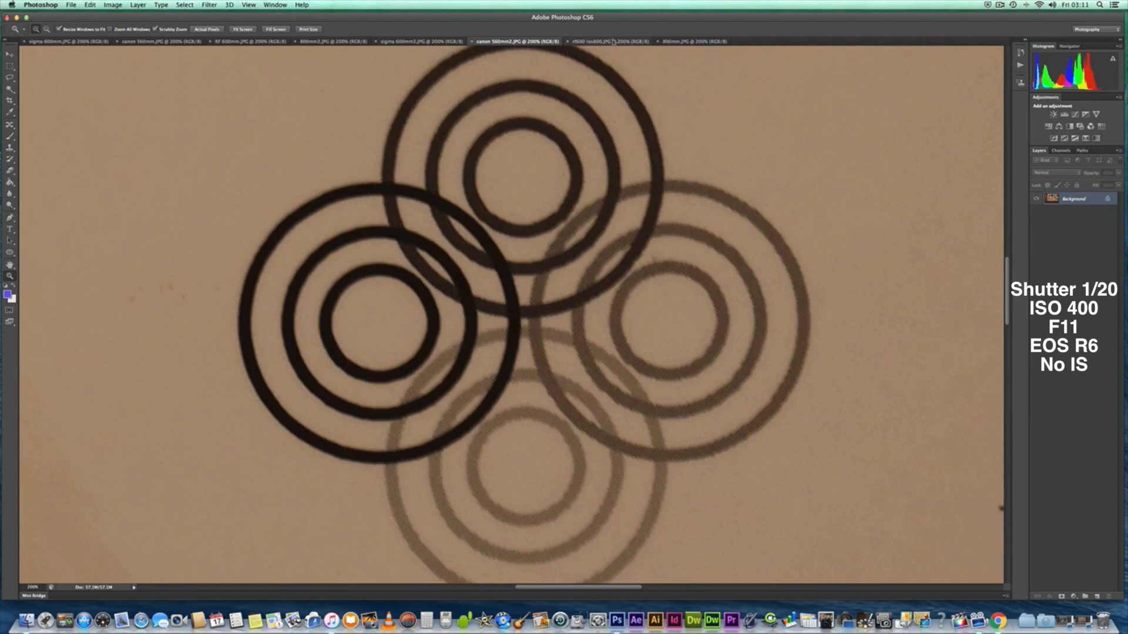
pyautogui.click(607, 41)
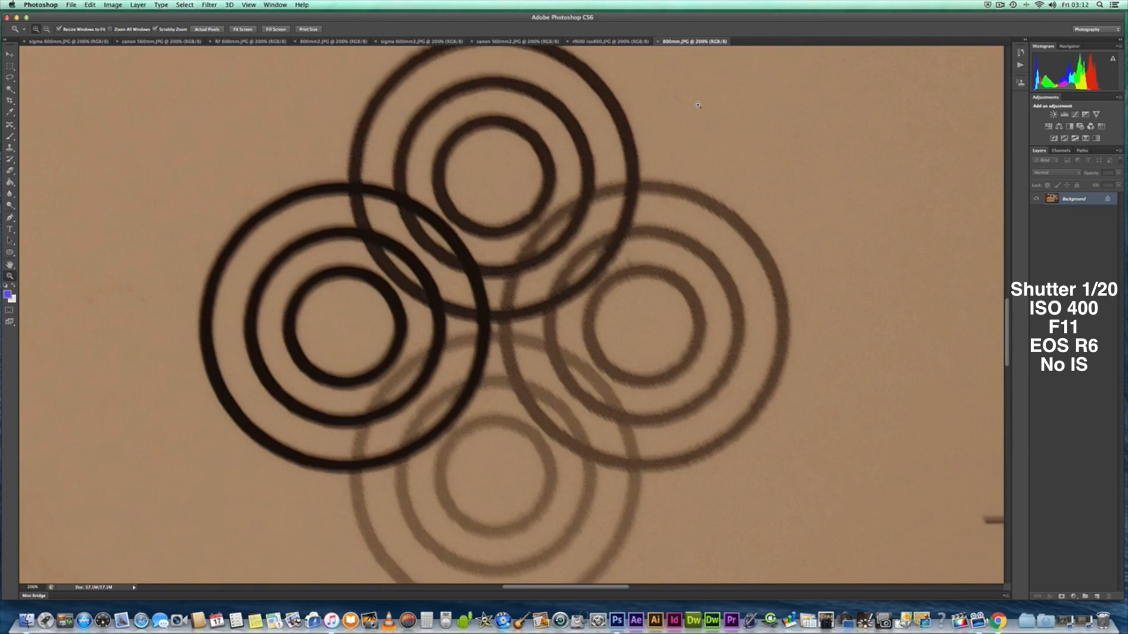
pyautogui.moveTo(377, 67)
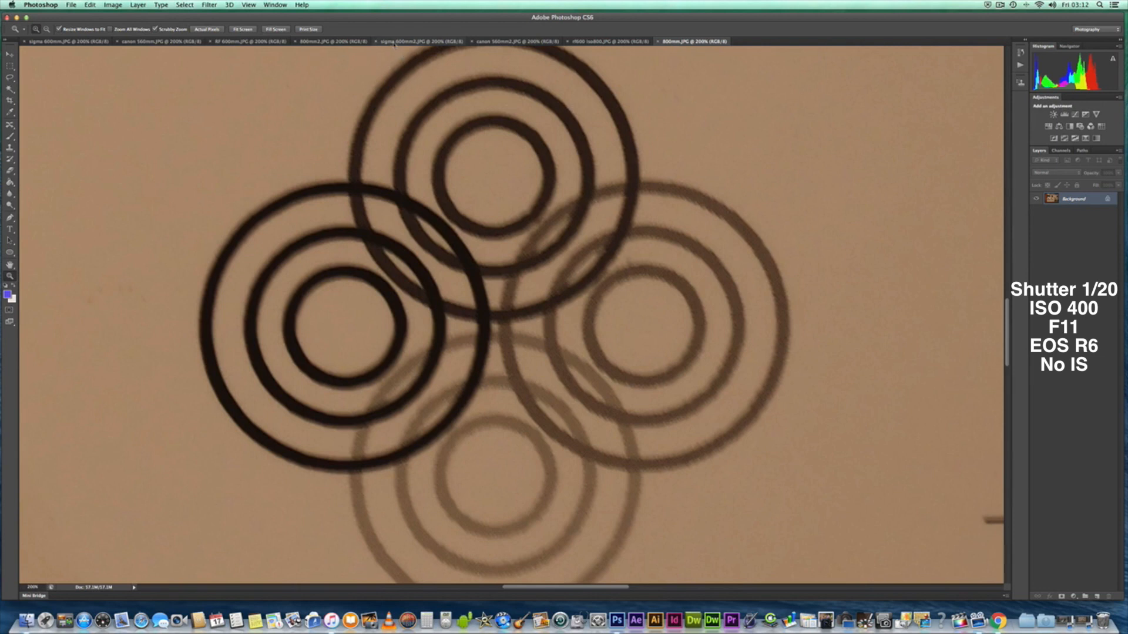
# Step: Compare the sigma 600mm2 and canon 560mm2 overlapping ring targets again
pyautogui.click(421, 41)
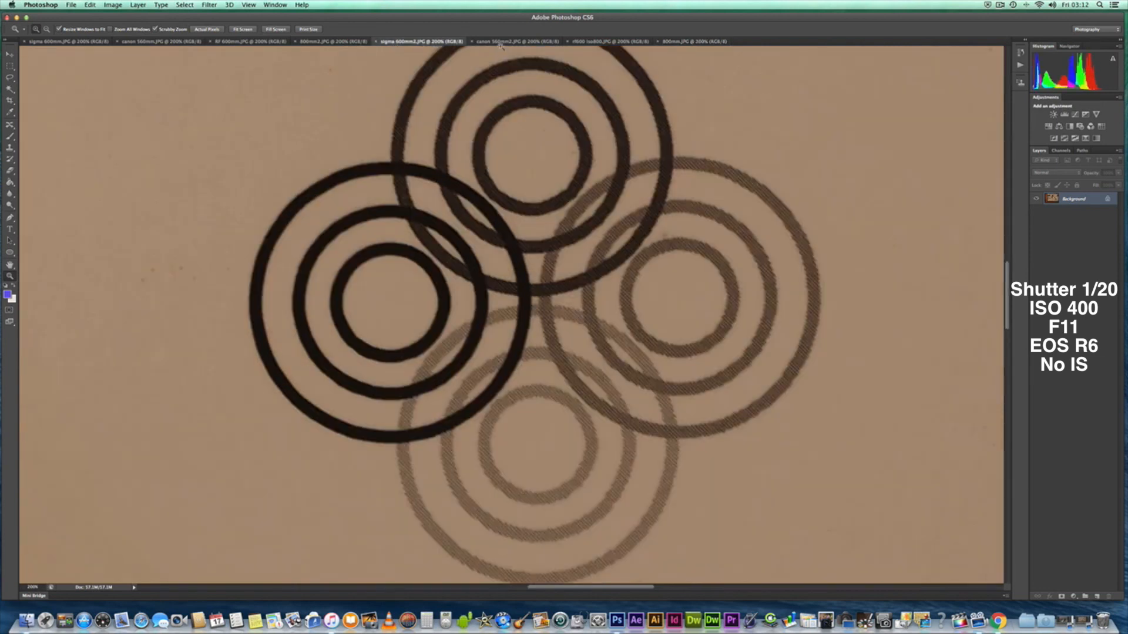
pyautogui.moveTo(501, 41)
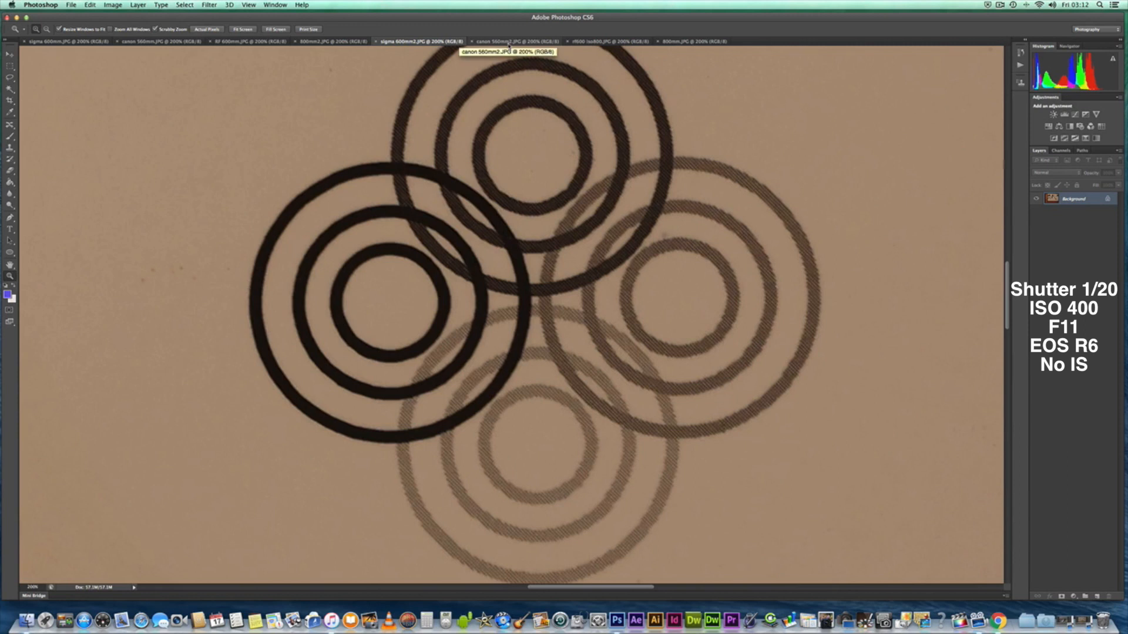
pyautogui.click(511, 41)
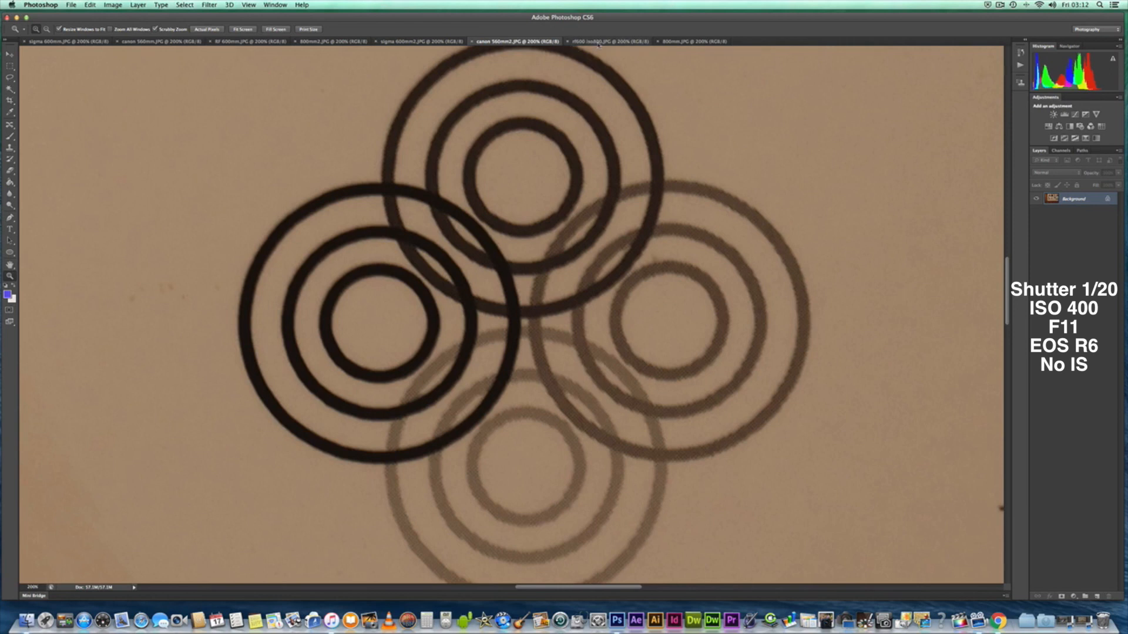
pyautogui.moveTo(609, 41)
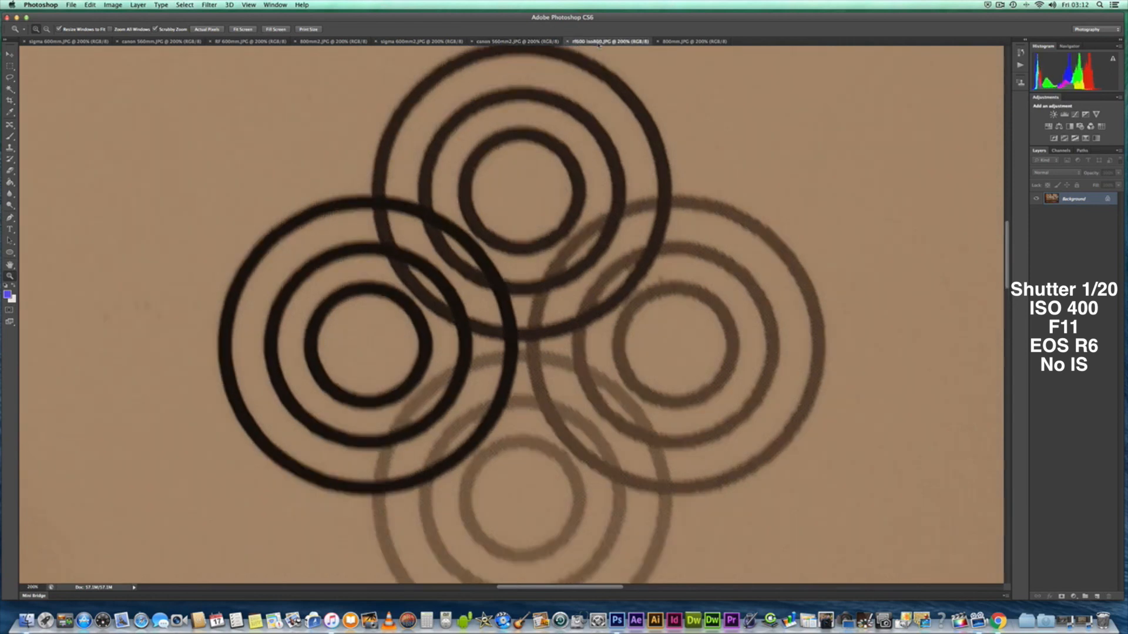
pyautogui.moveTo(693, 42)
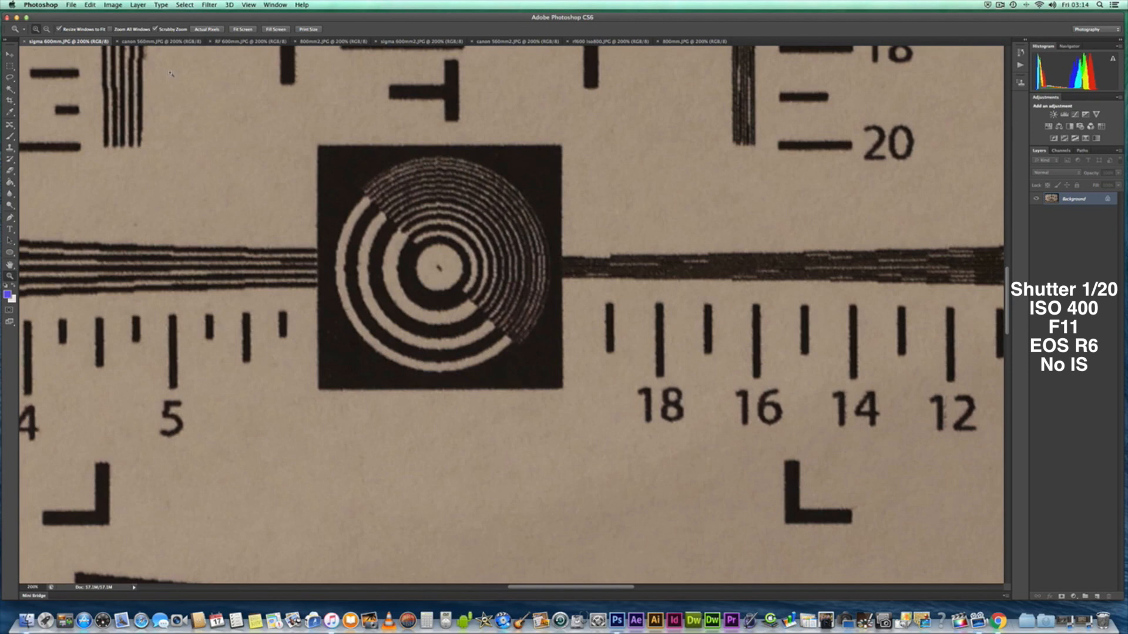
pyautogui.moveTo(162, 41)
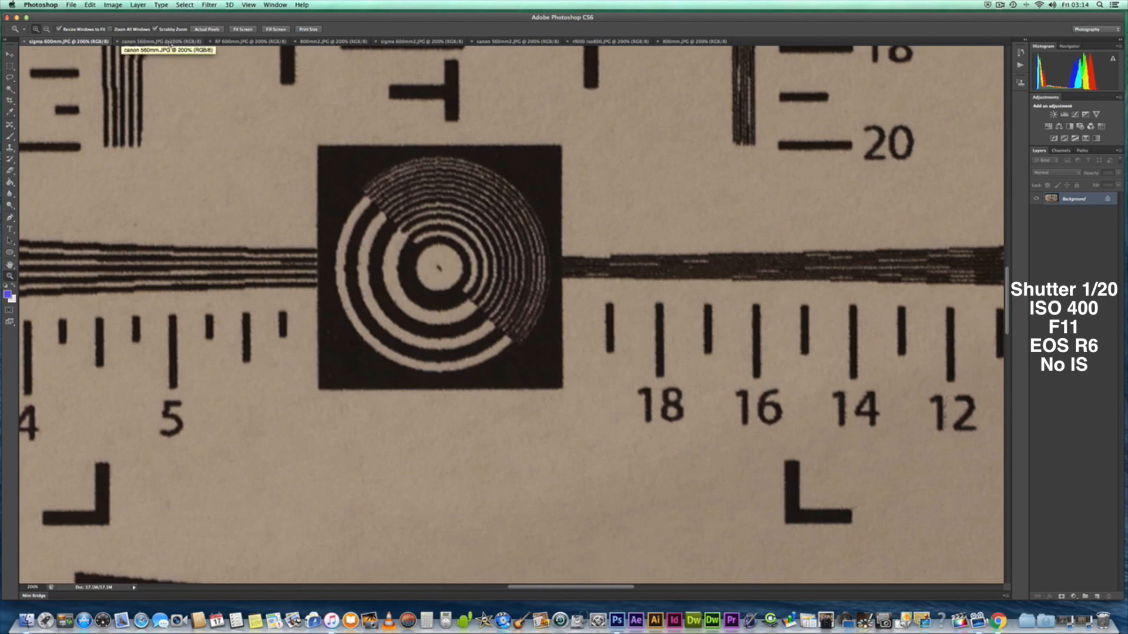
# Step: View the canon 560mm square ring target, then the RF 600mm one
pyautogui.click(152, 41)
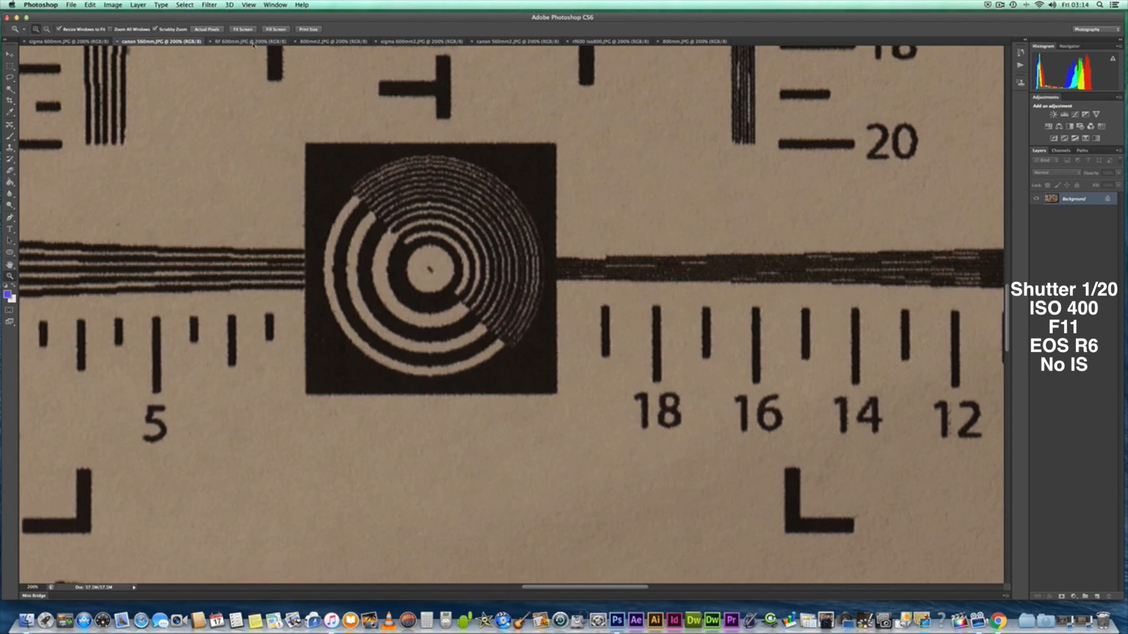
pyautogui.moveTo(251, 41)
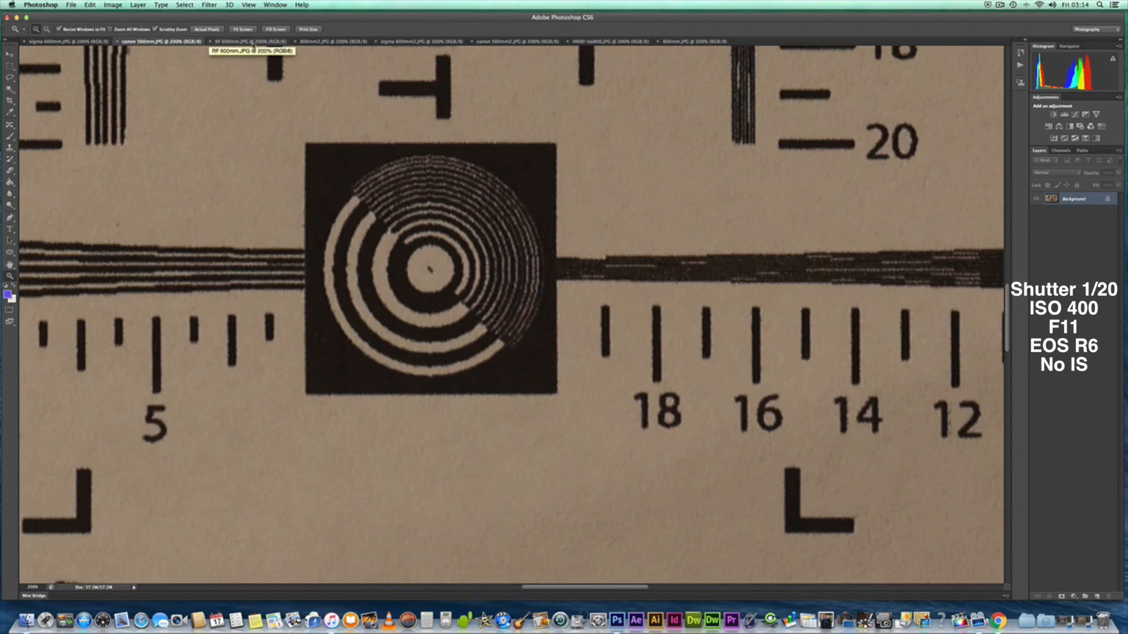
pyautogui.click(244, 41)
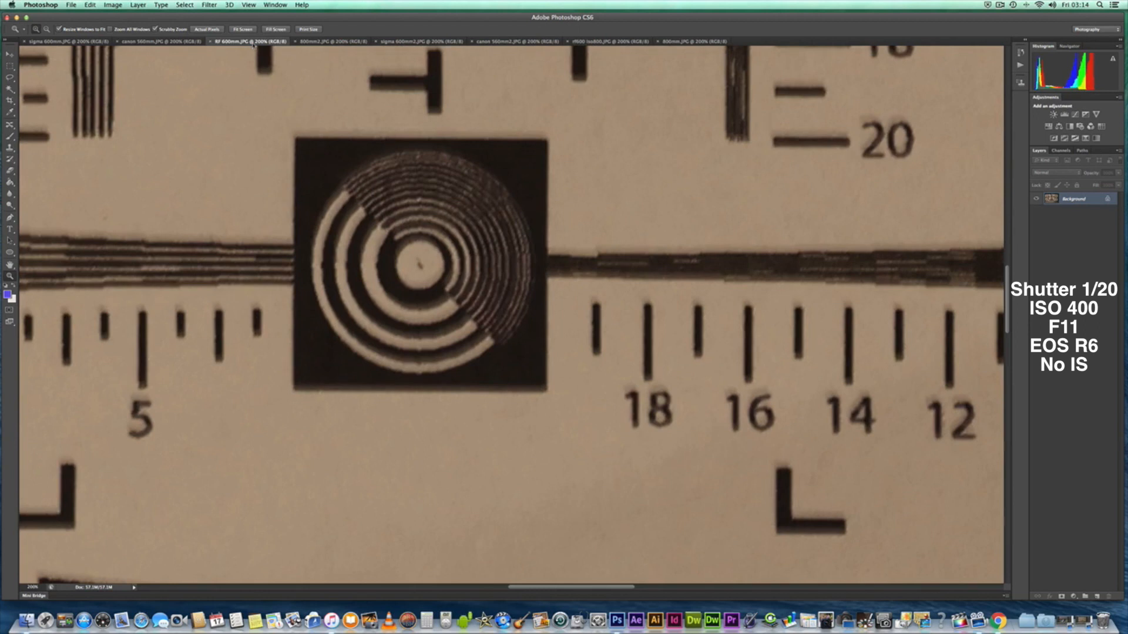